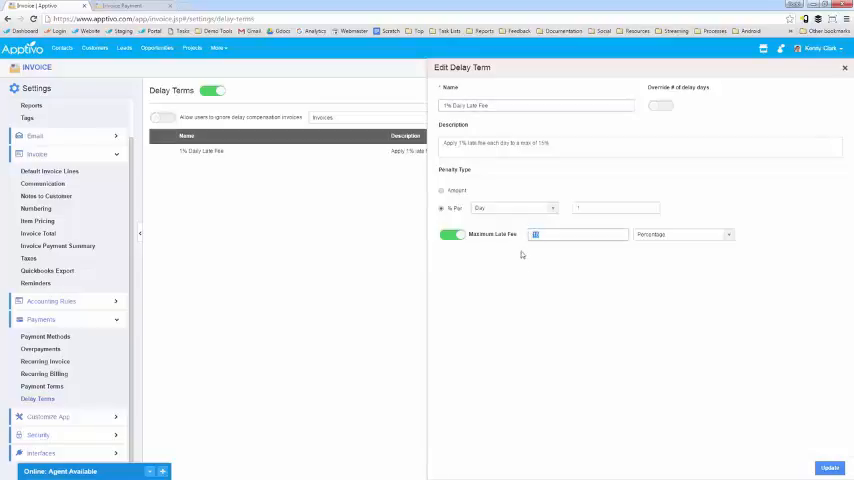
Enter a penalty amount of 10, switch the penalty type to Periodic and review the available periods
text(10)
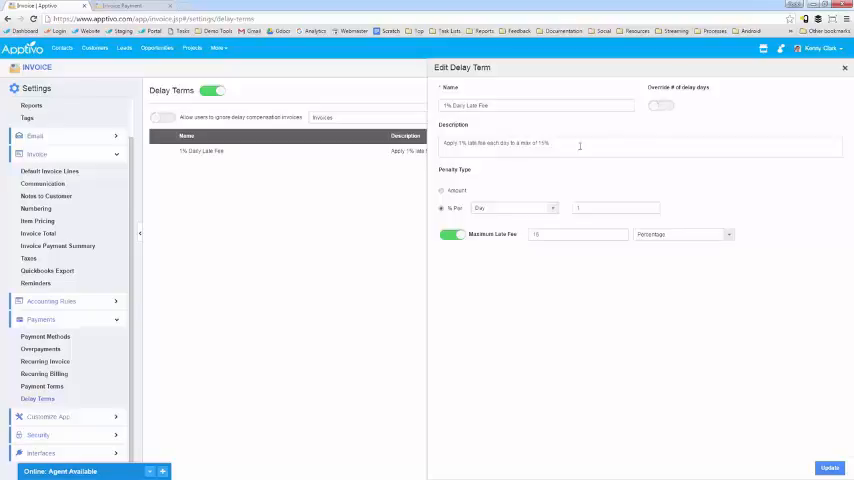
click(442, 190)
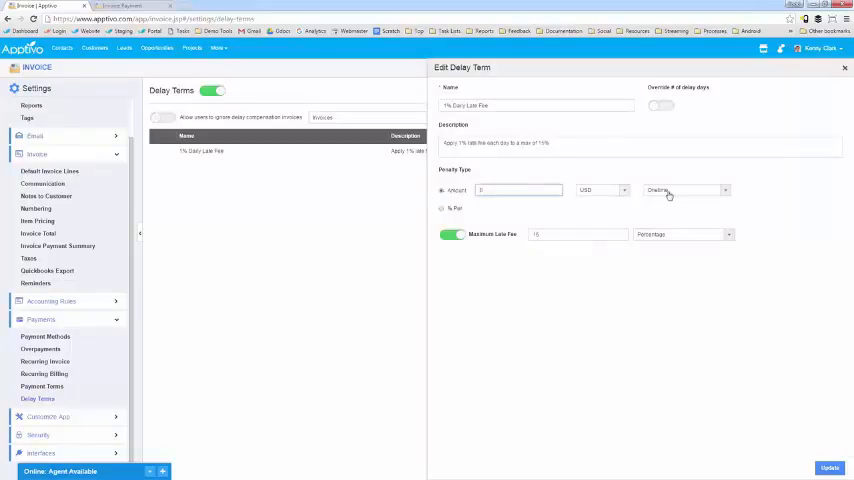
click(684, 190)
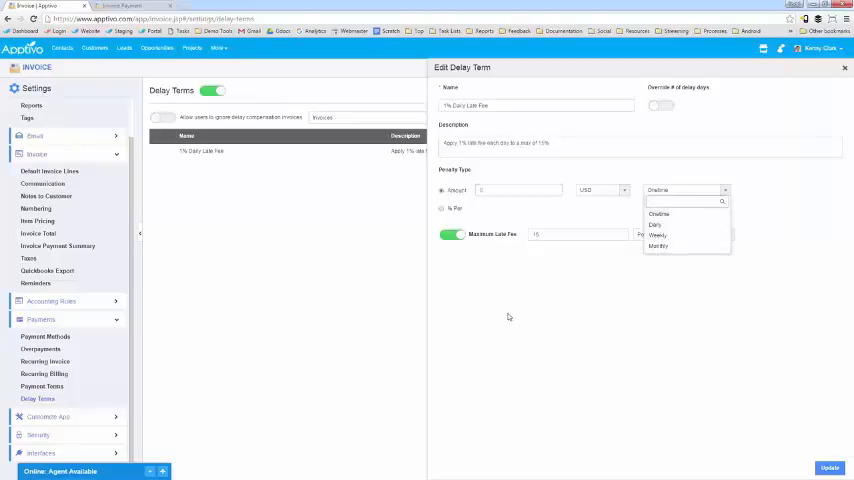